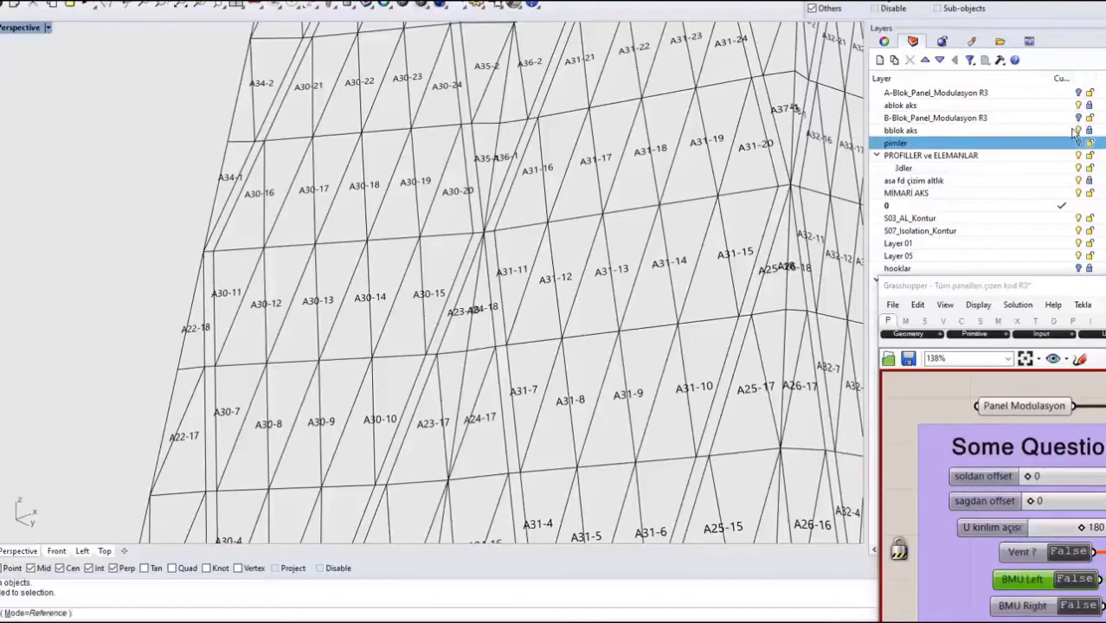
- Make A-Blok_Panel_Modulasyon R3 the working layer and bring the toggles and EXPORT group into view
left_click(934, 94)
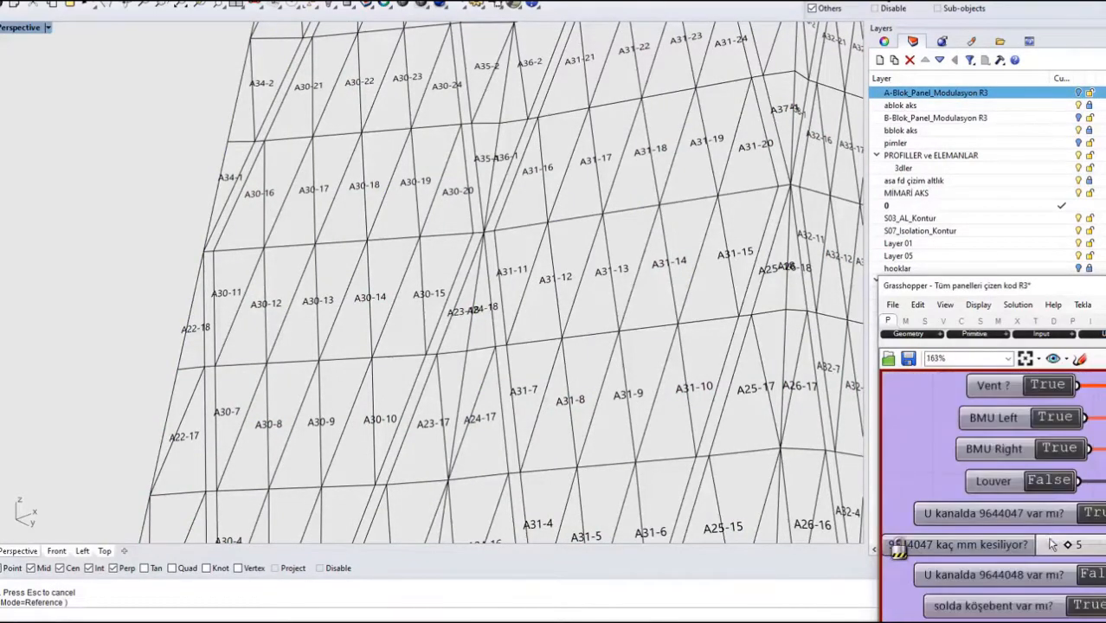
scroll("down", 3)
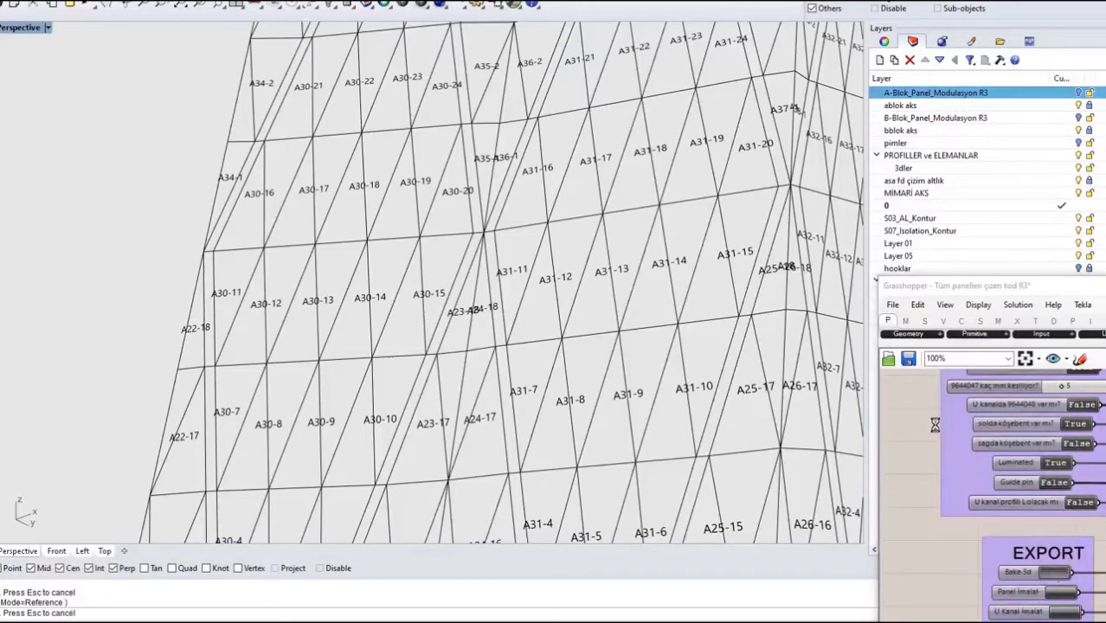
- Feed panel A30-15 to the definition so the frame previews, then reach the Panel Modulasyon component's options for Bake
left_click(433, 294)
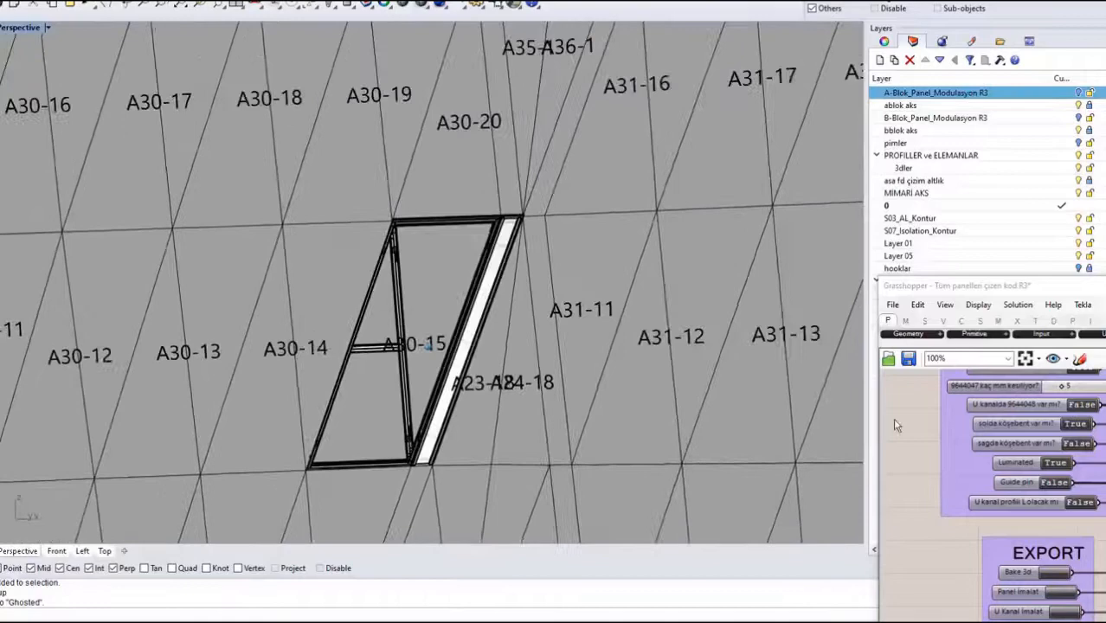
right_click(995, 398)
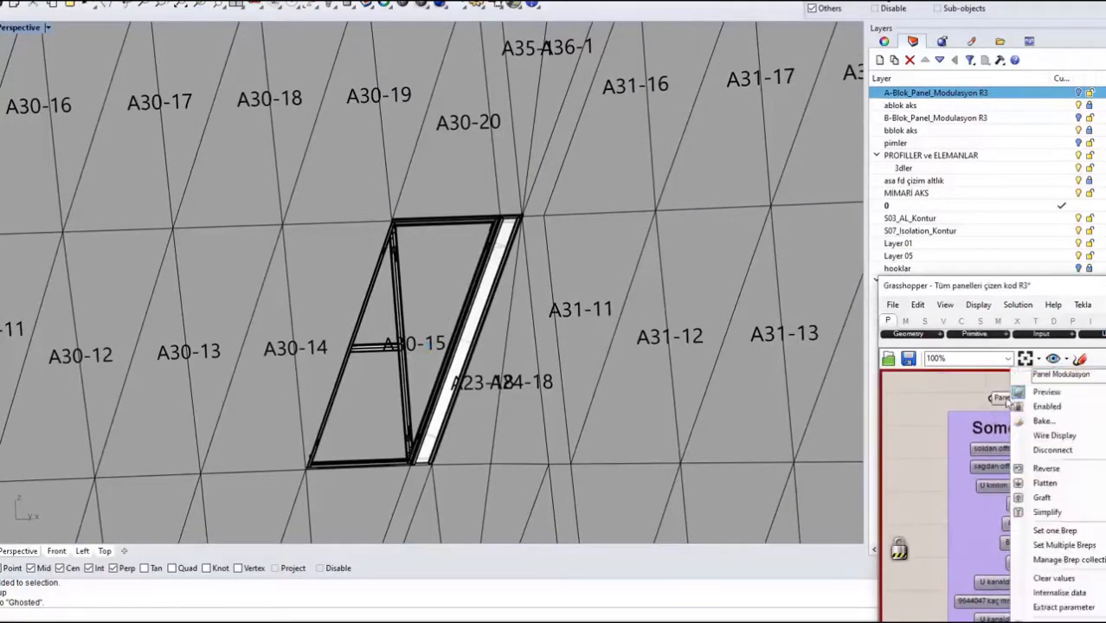